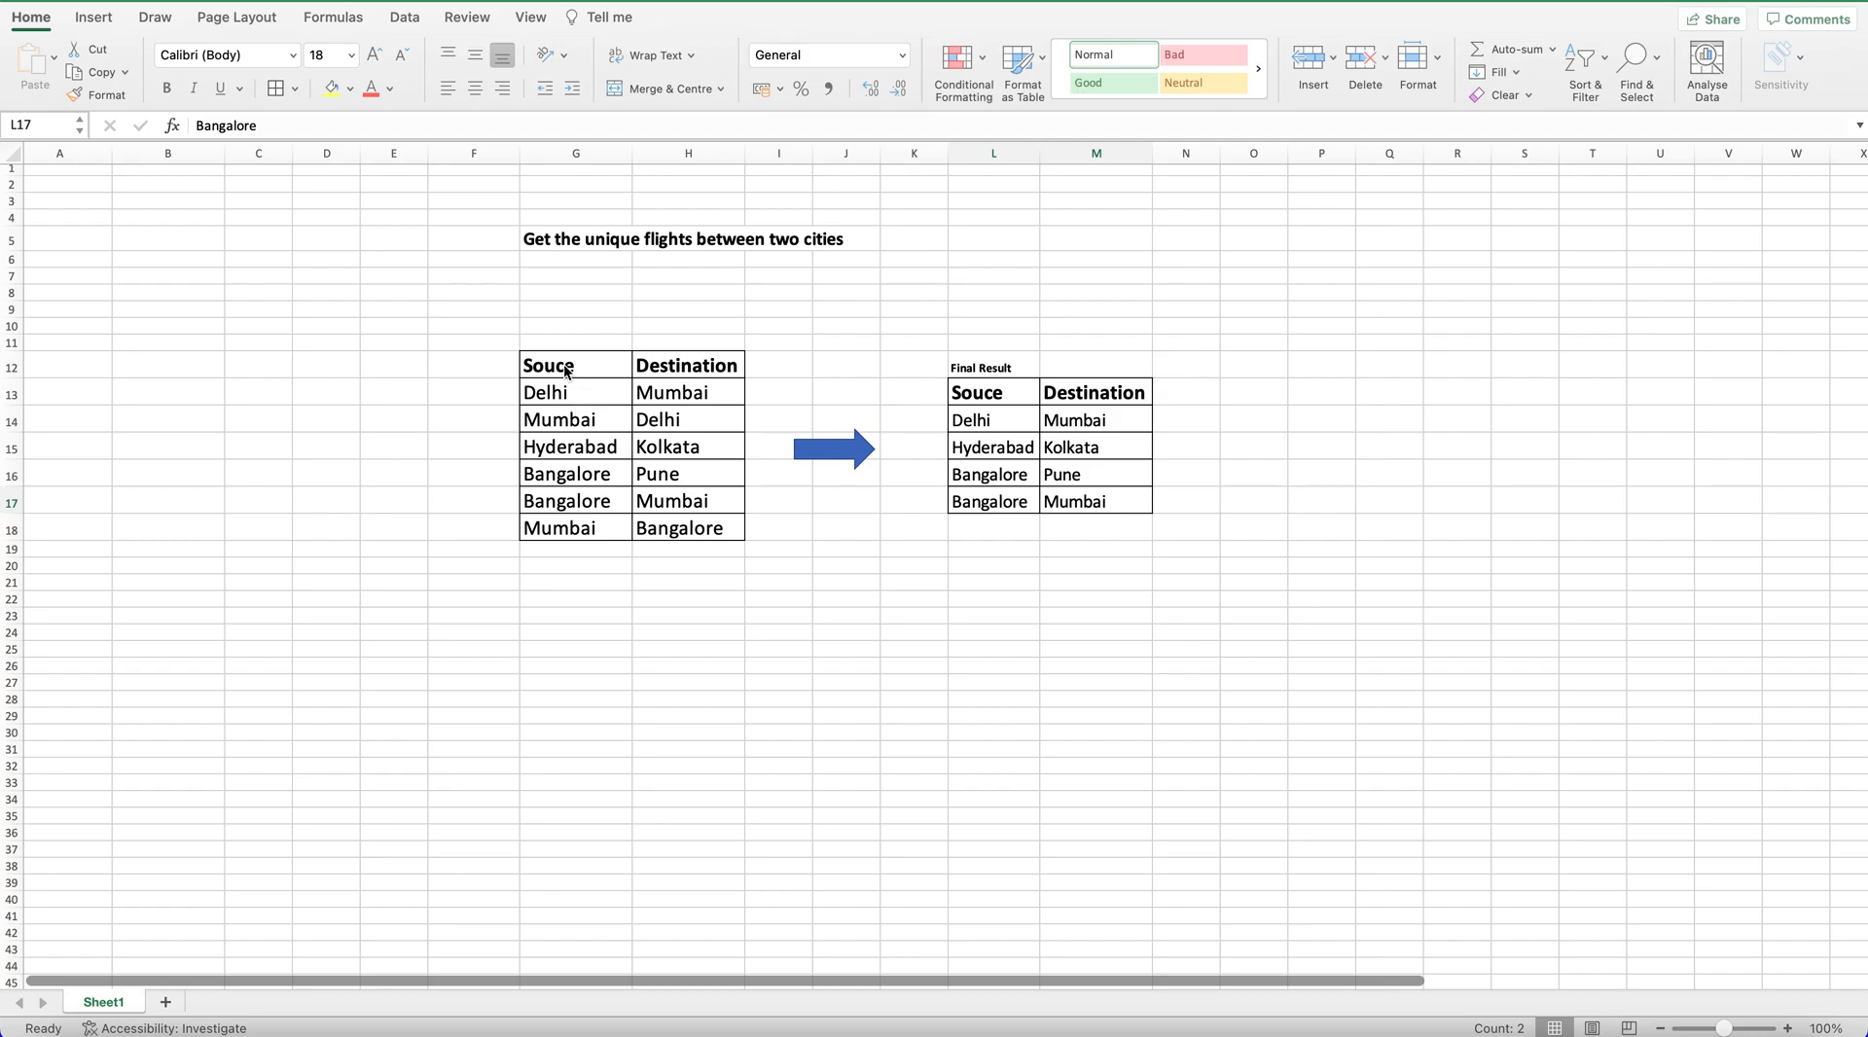
Highlight duplicate city pairs Delhi–Mumbai and Bangalore–Mumbai plus Hyderabad–Kolkata and Bangalore–Pune in the Excel sheet.
{"action": "left_click", "coordinate": [576, 364]}
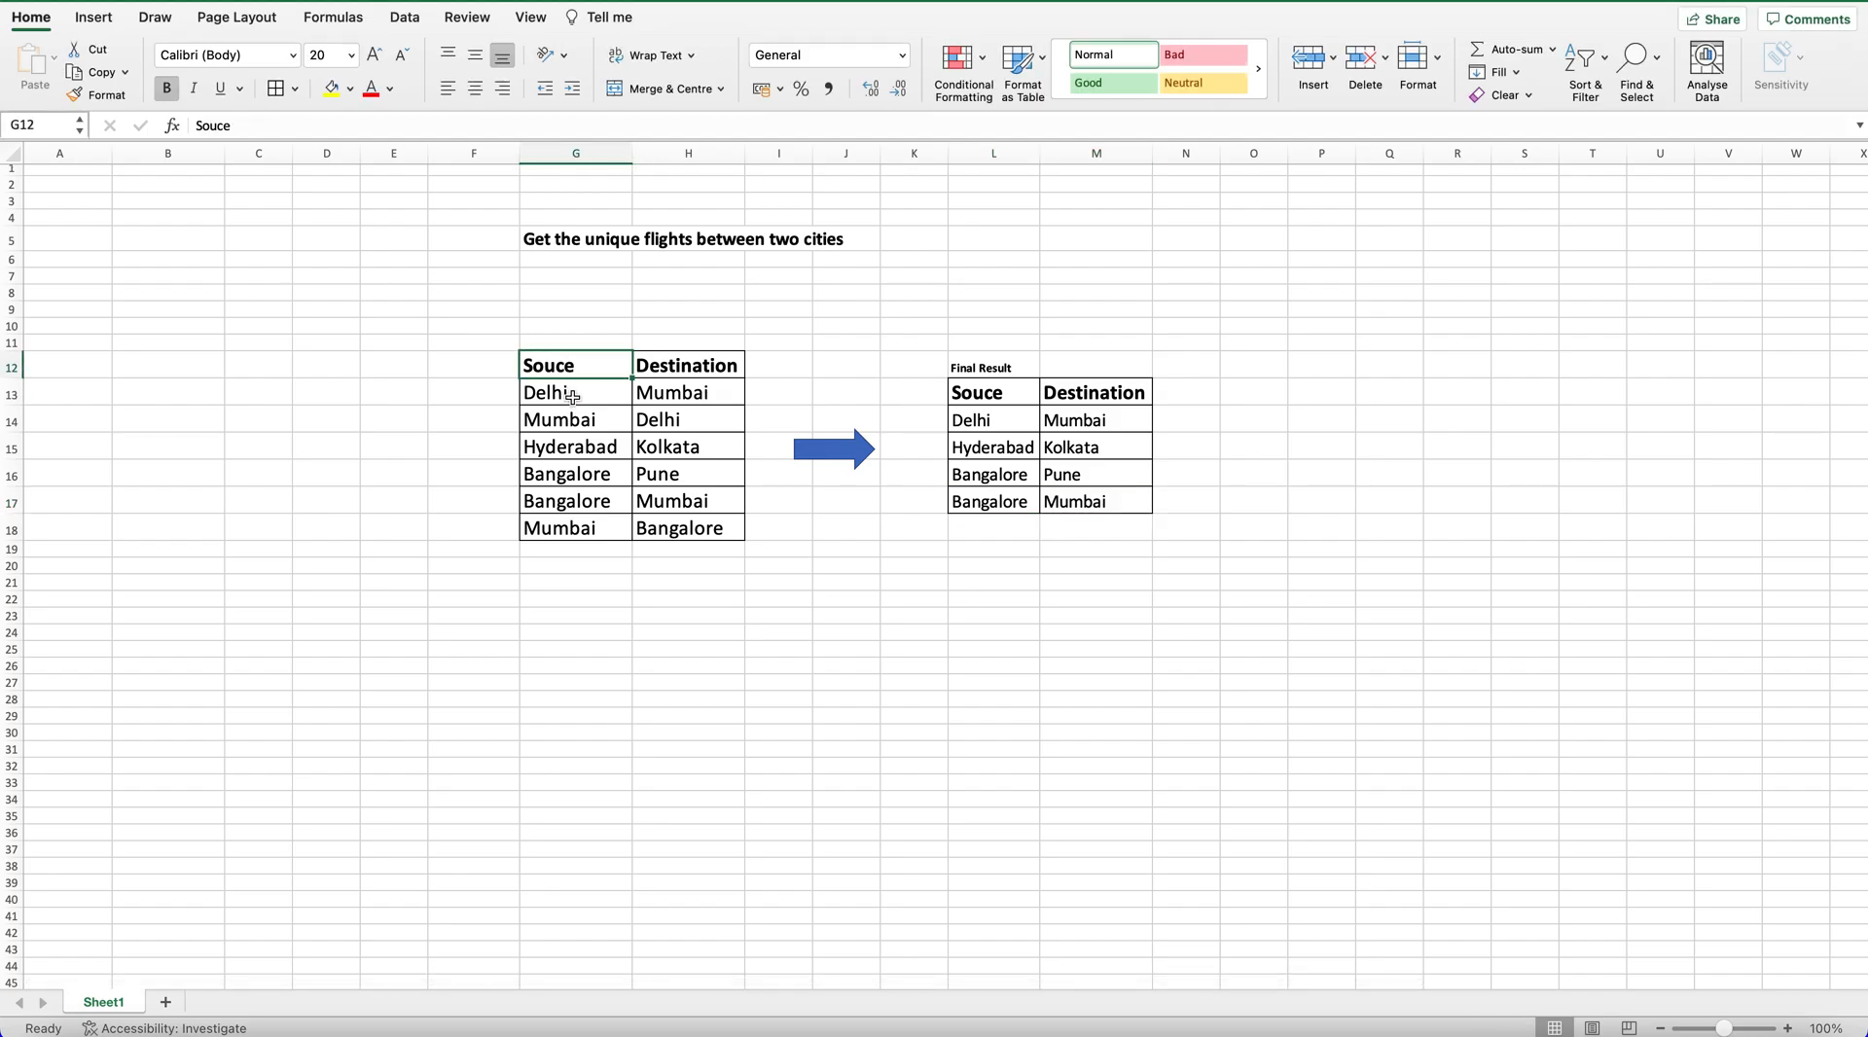
{"action": "left_click_drag", "start_coordinate": [576, 391], "coordinate": [687, 418]}
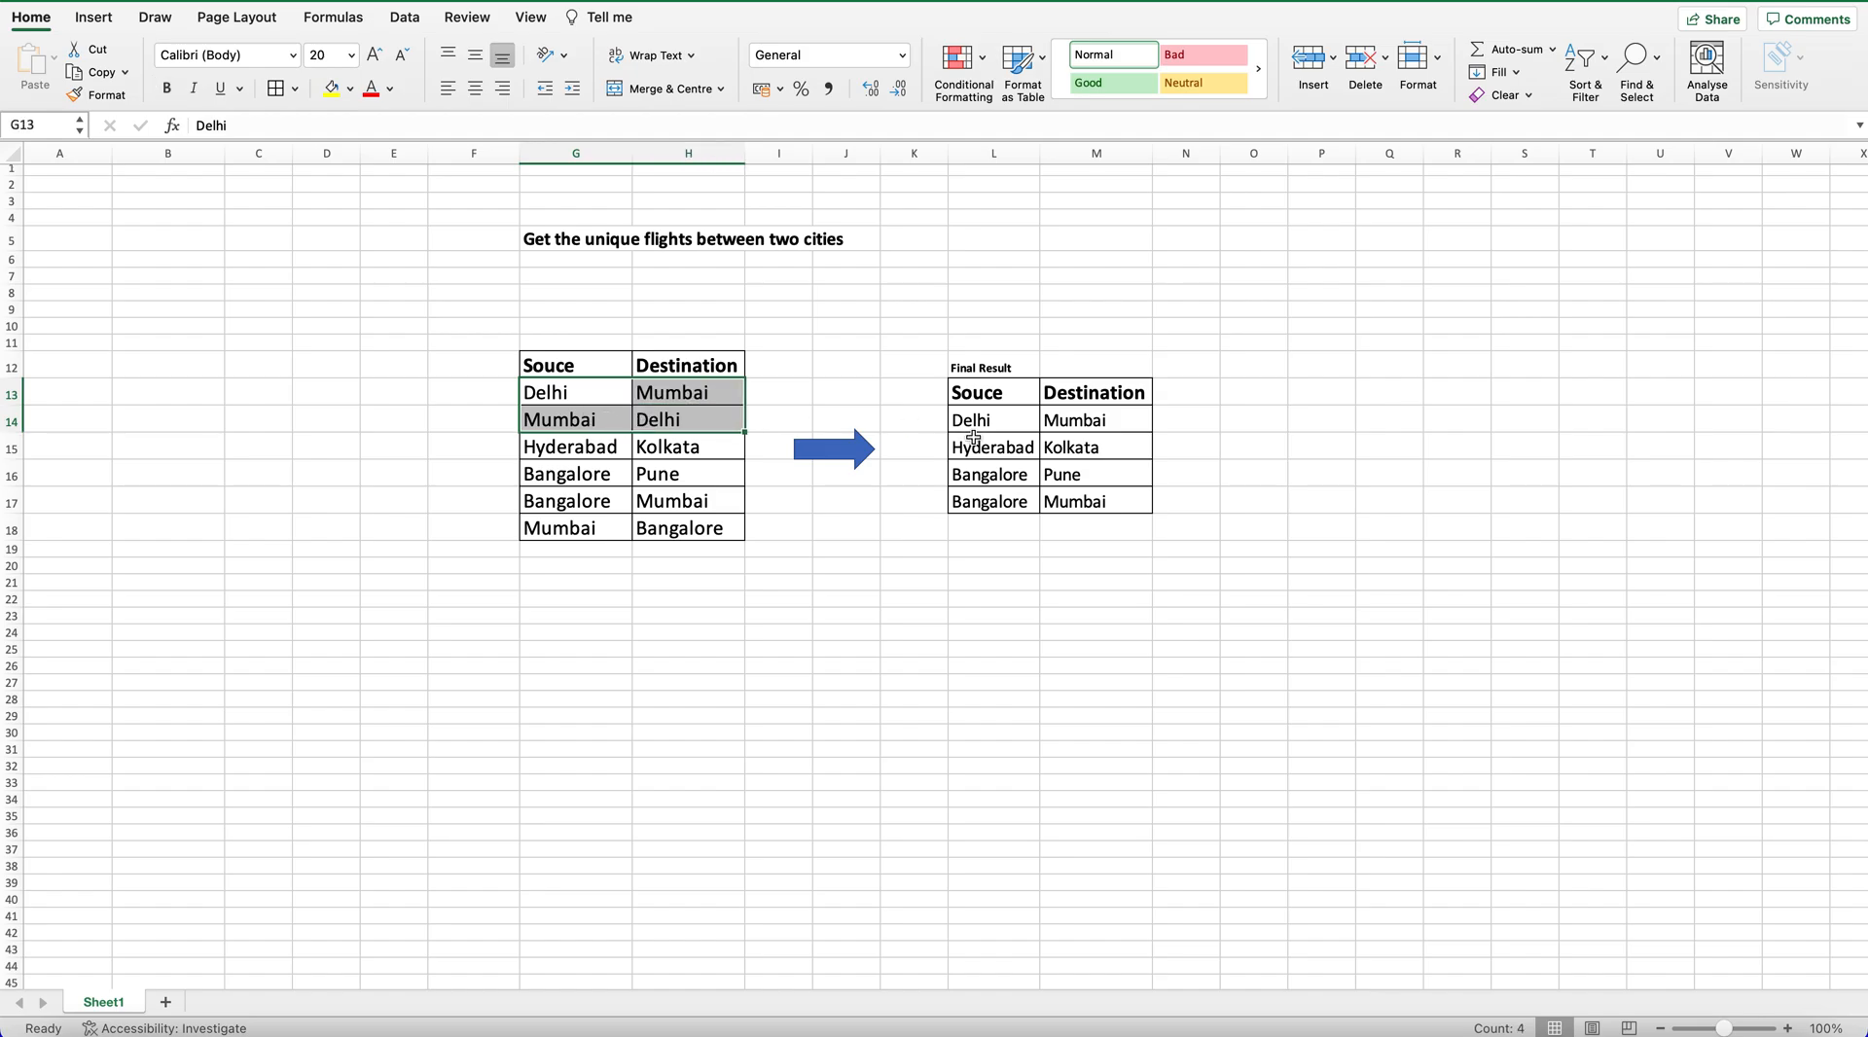
{"action": "left_click", "coordinate": [1072, 418]}
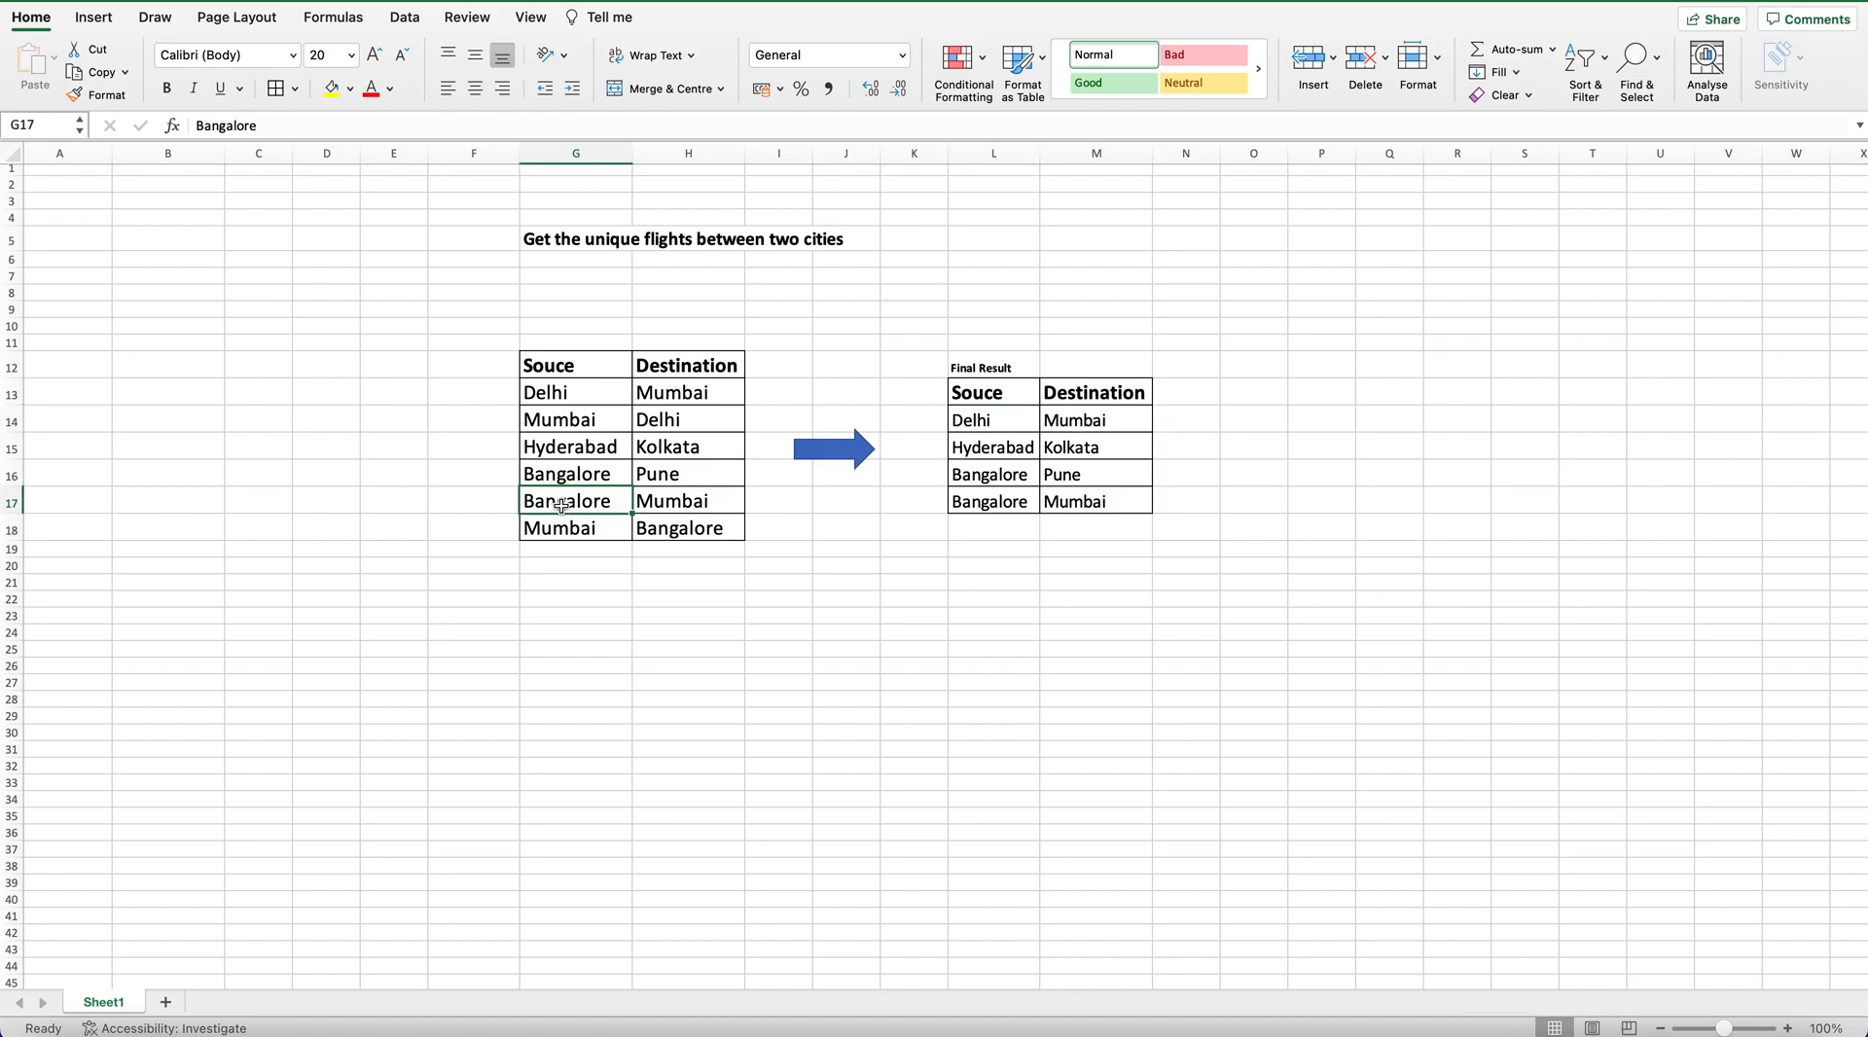
{"action": "left_click_drag", "start_coordinate": [576, 500], "coordinate": [687, 527]}
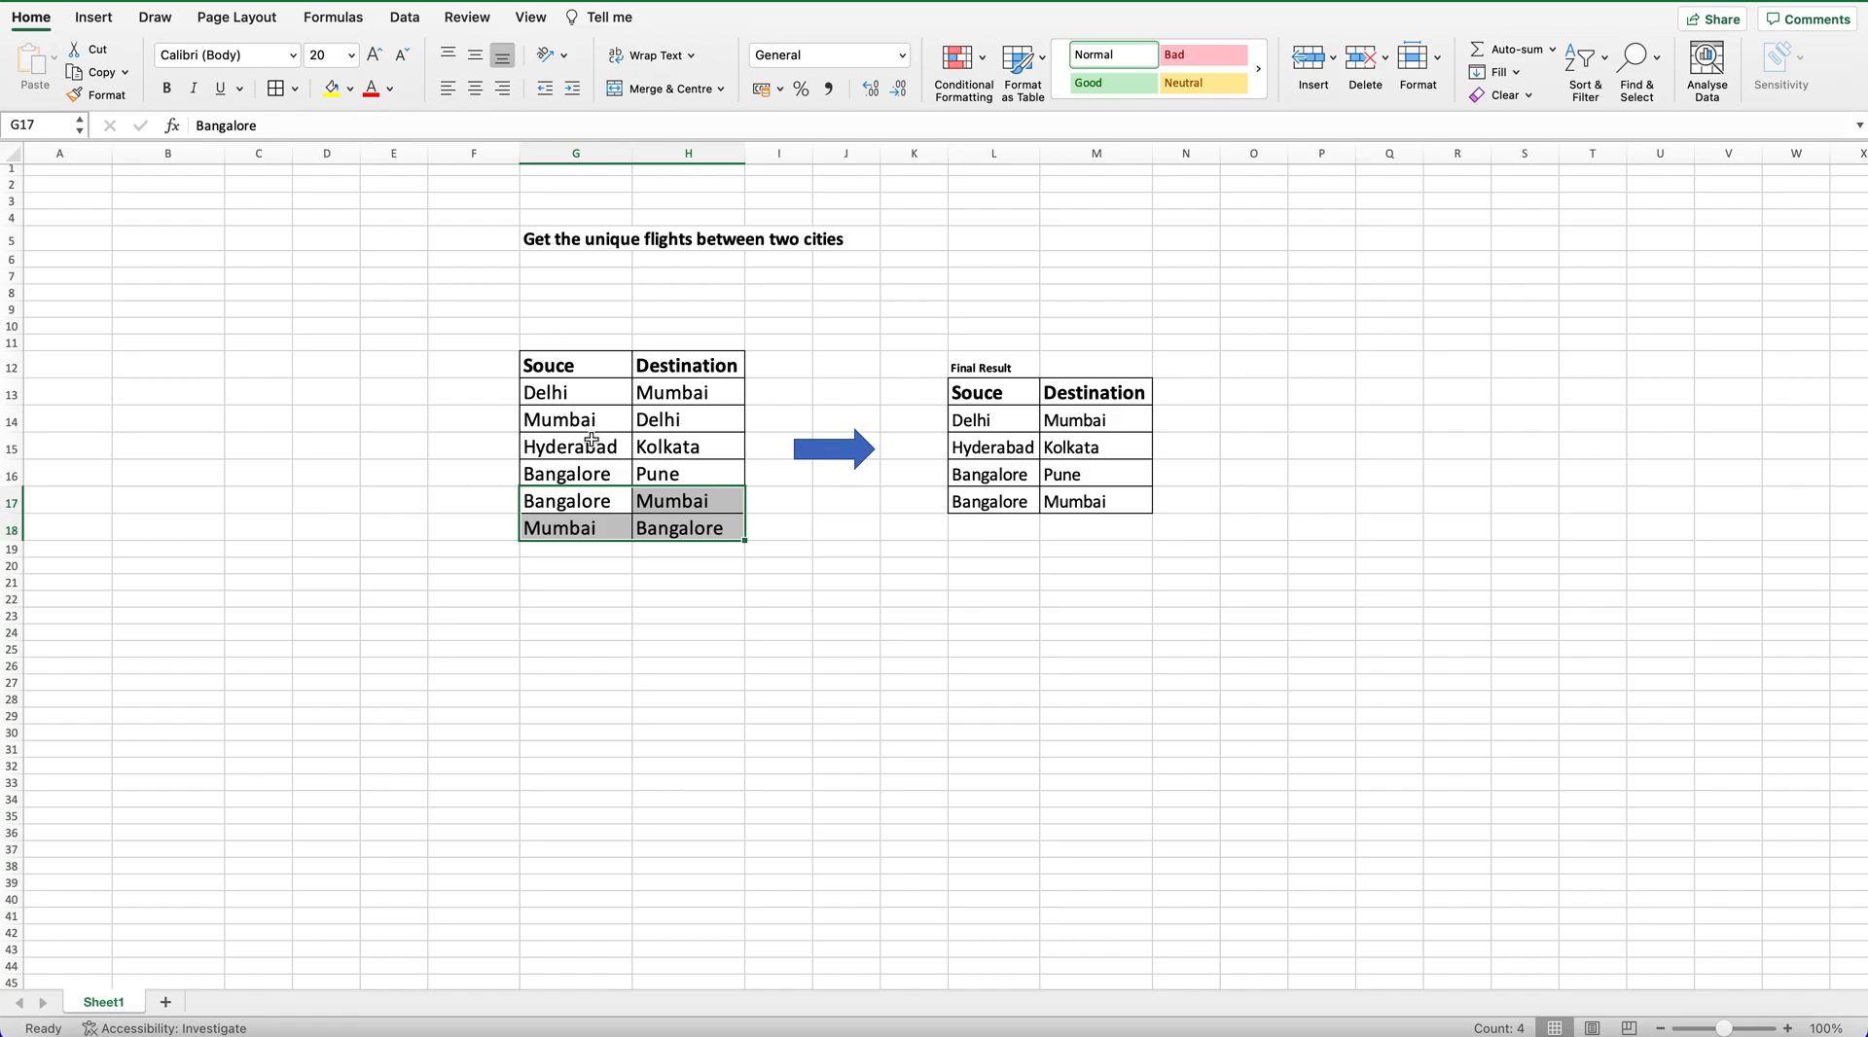
{"action": "left_click", "coordinate": [572, 445]}
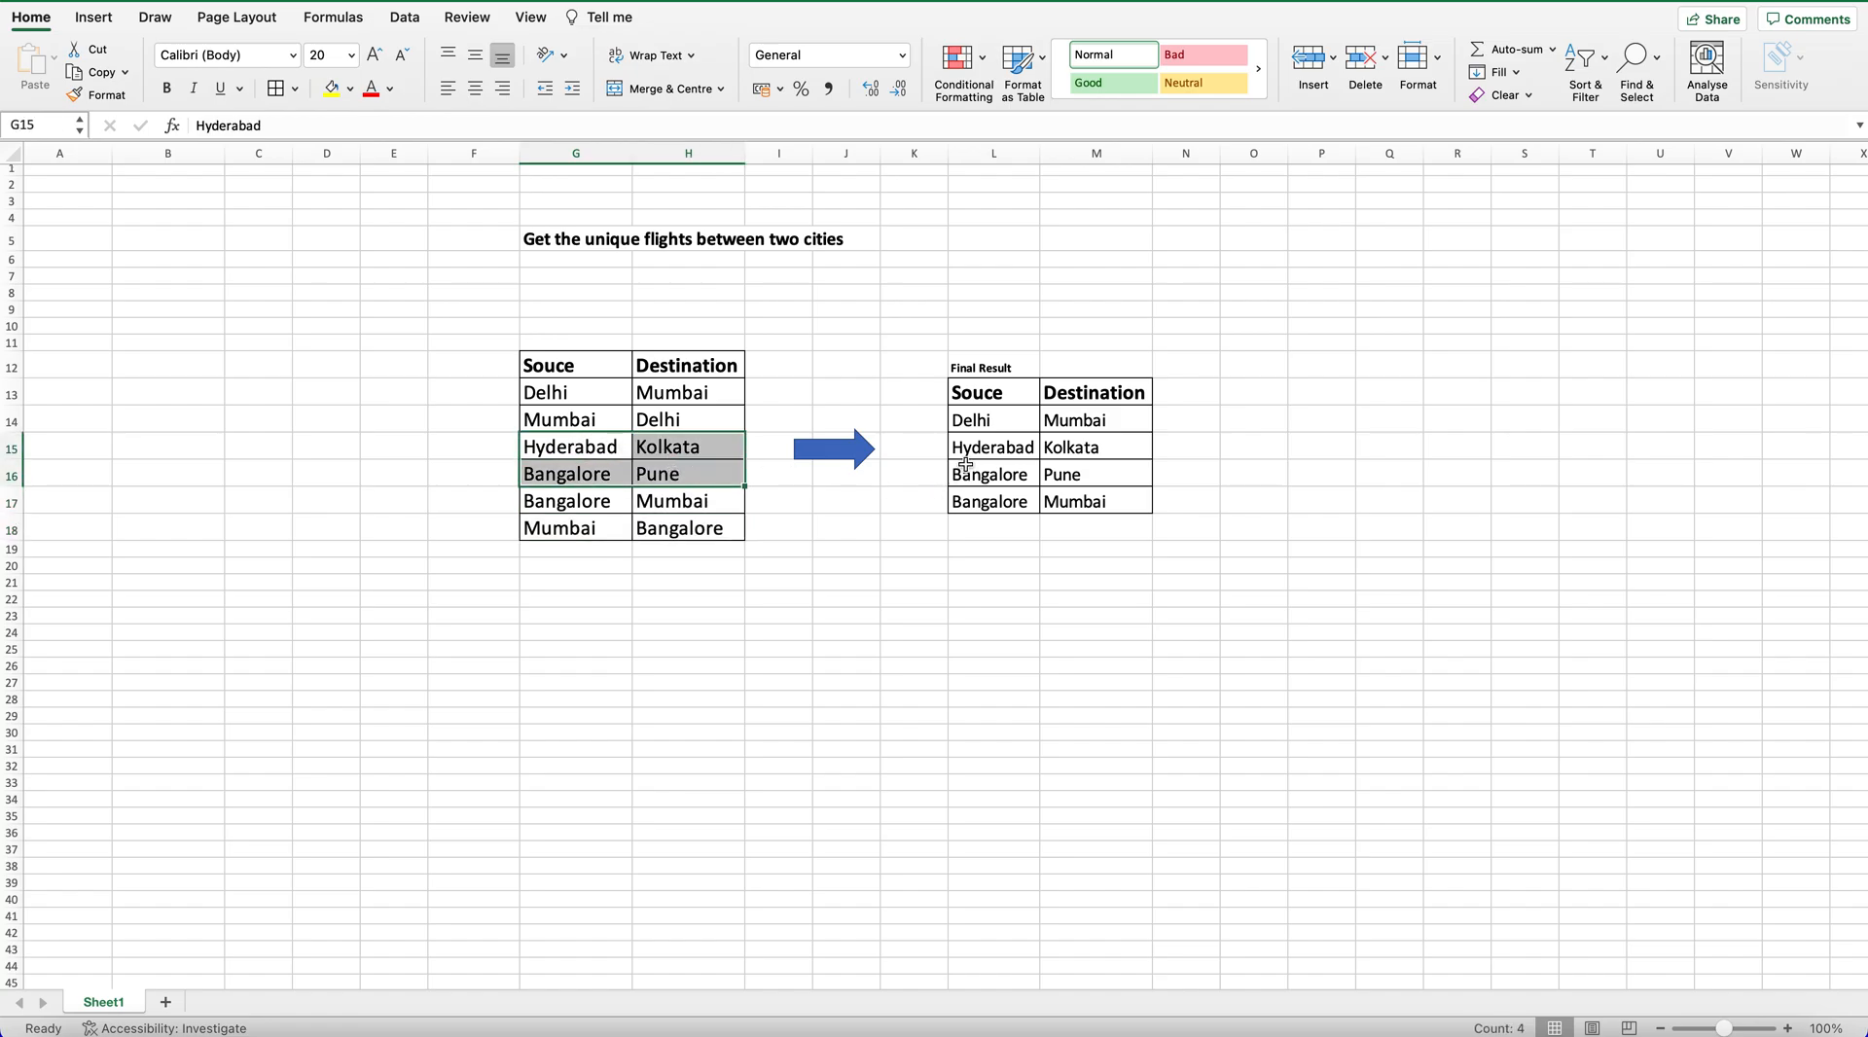
{"action": "left_click", "coordinate": [992, 474]}
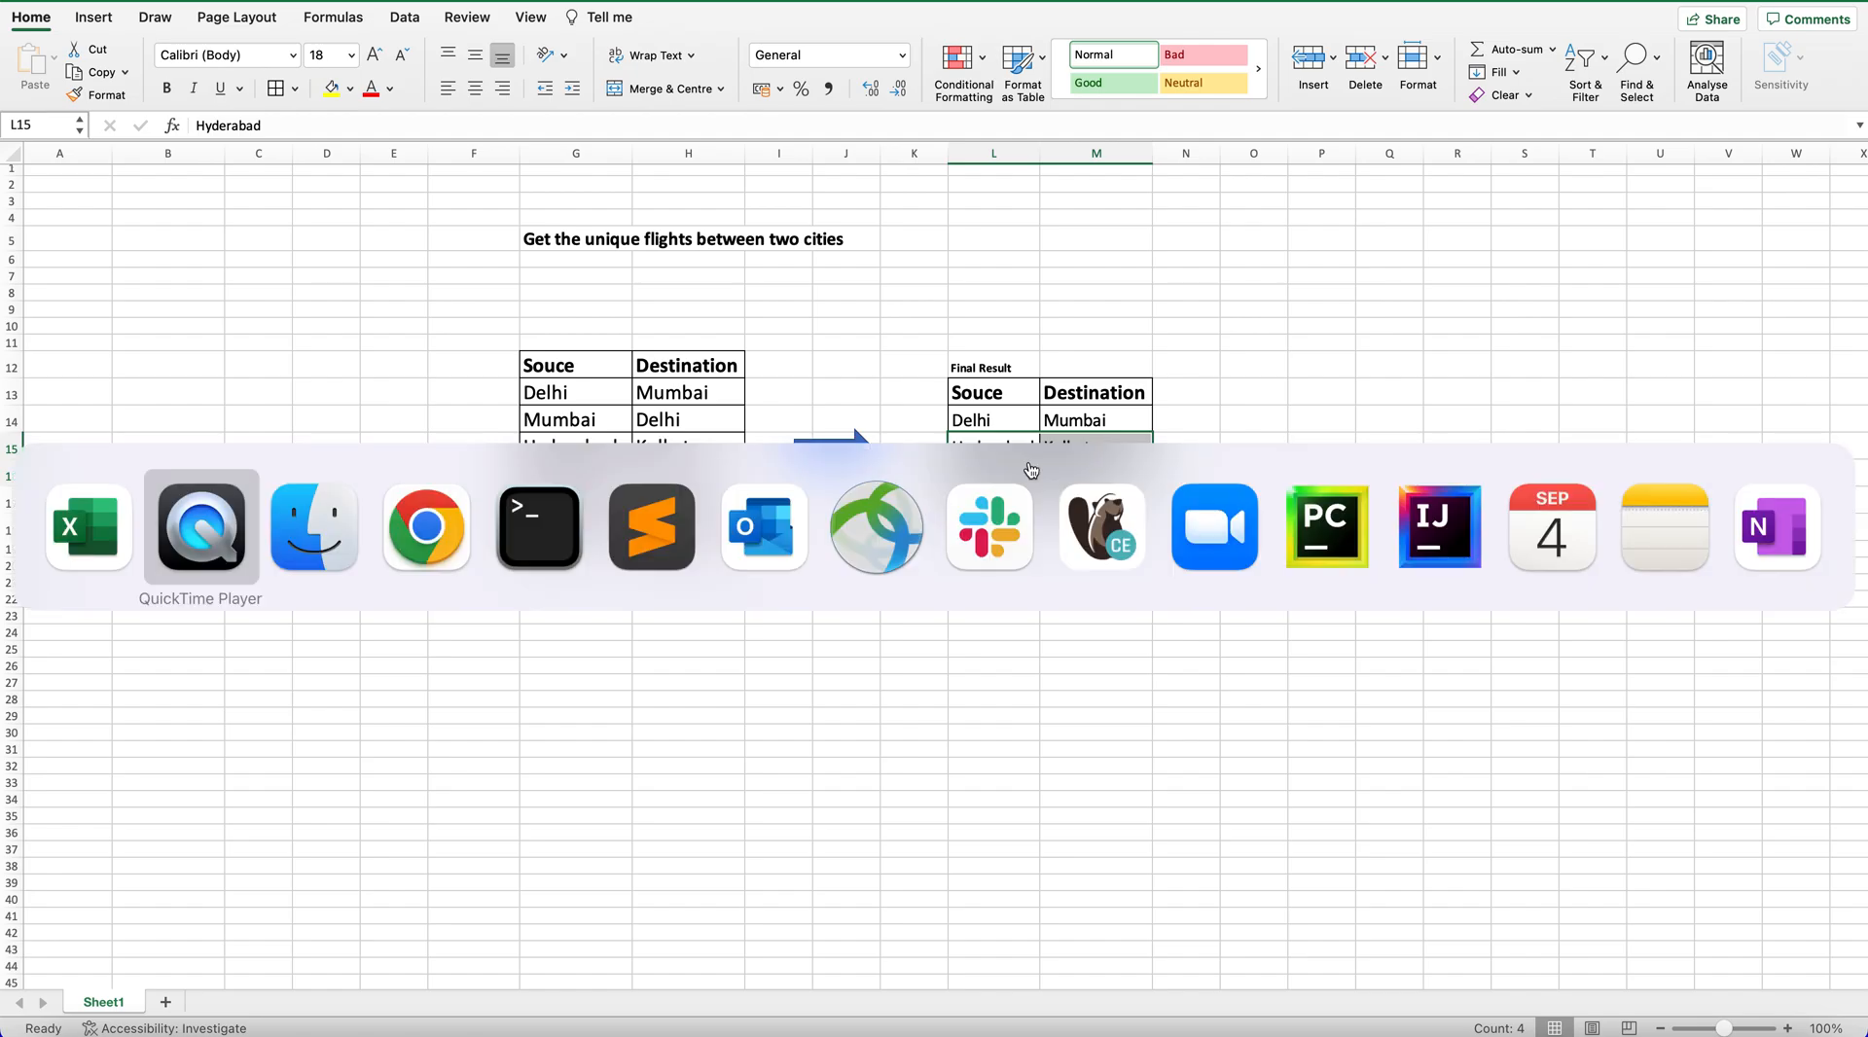
Switch to the Terminal mysql session showing the flight table and grouped unique city-pair results.
{"action": "left_click", "coordinate": [537, 526]}
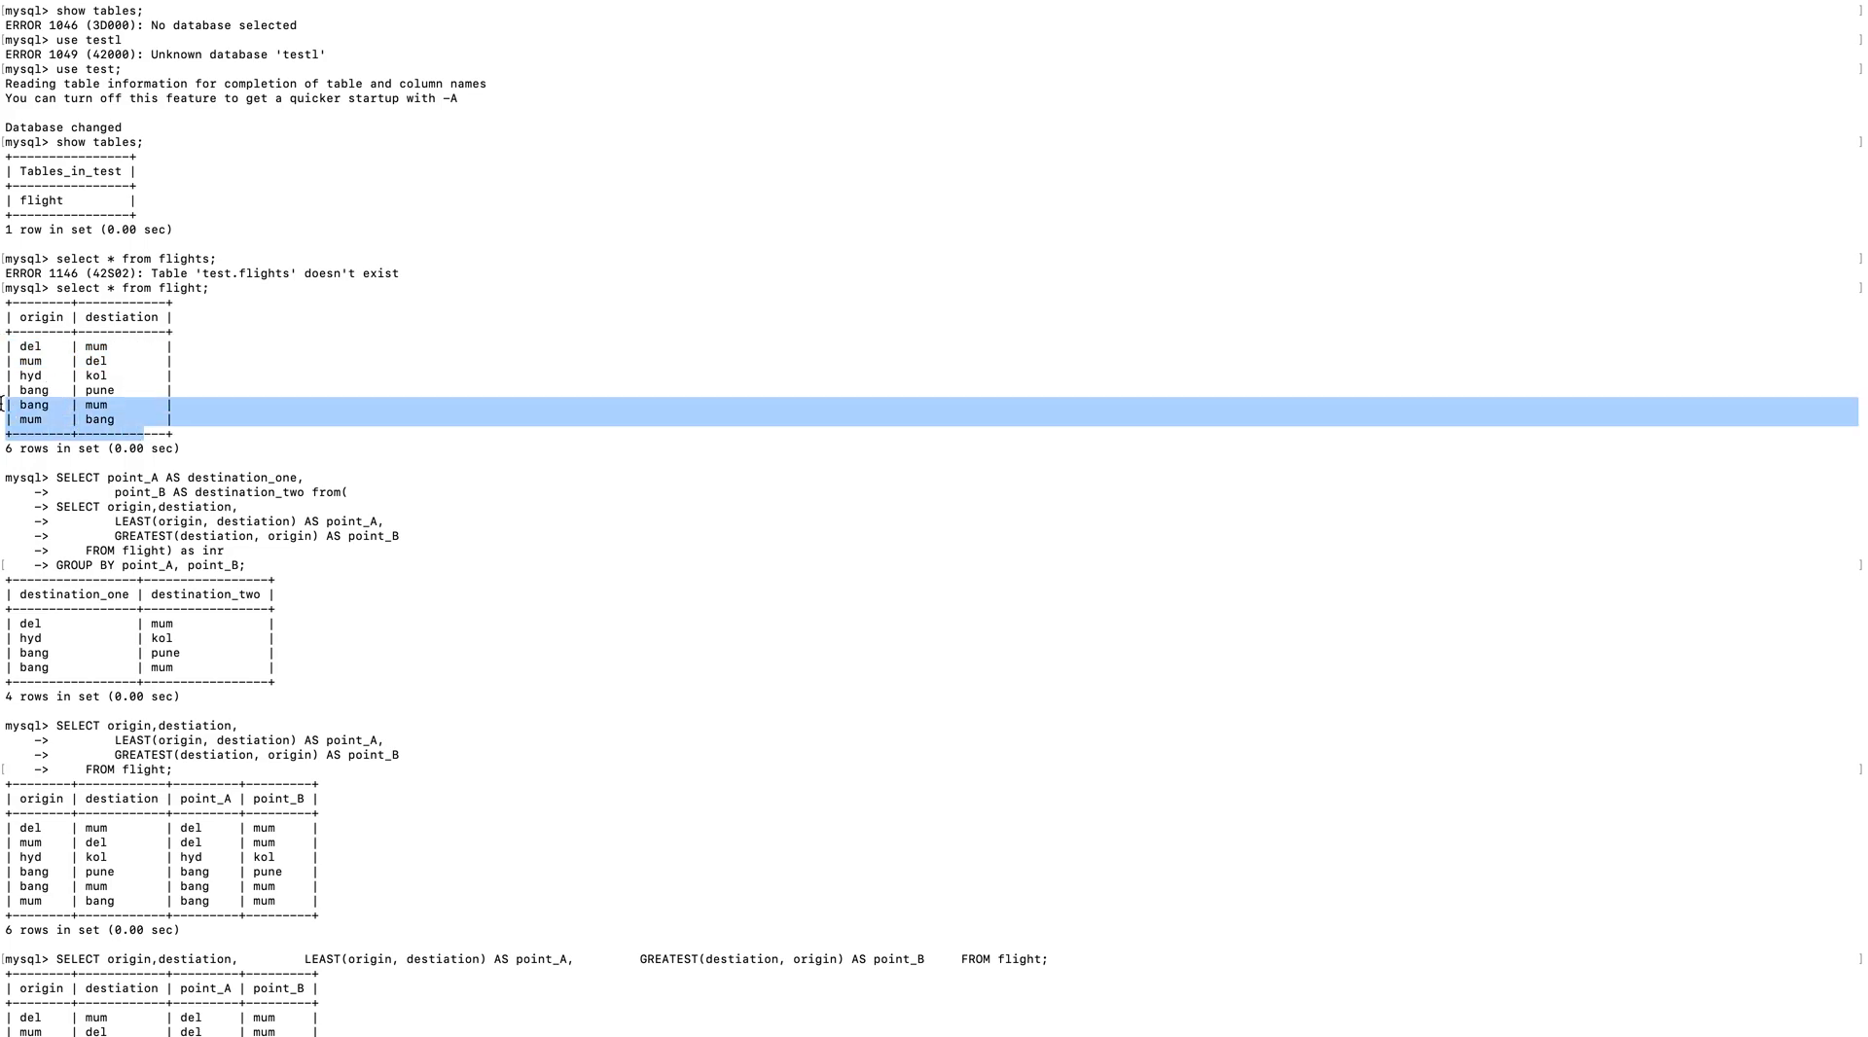
{"action": "scroll", "scroll_direction": "down", "scroll_amount": 3}
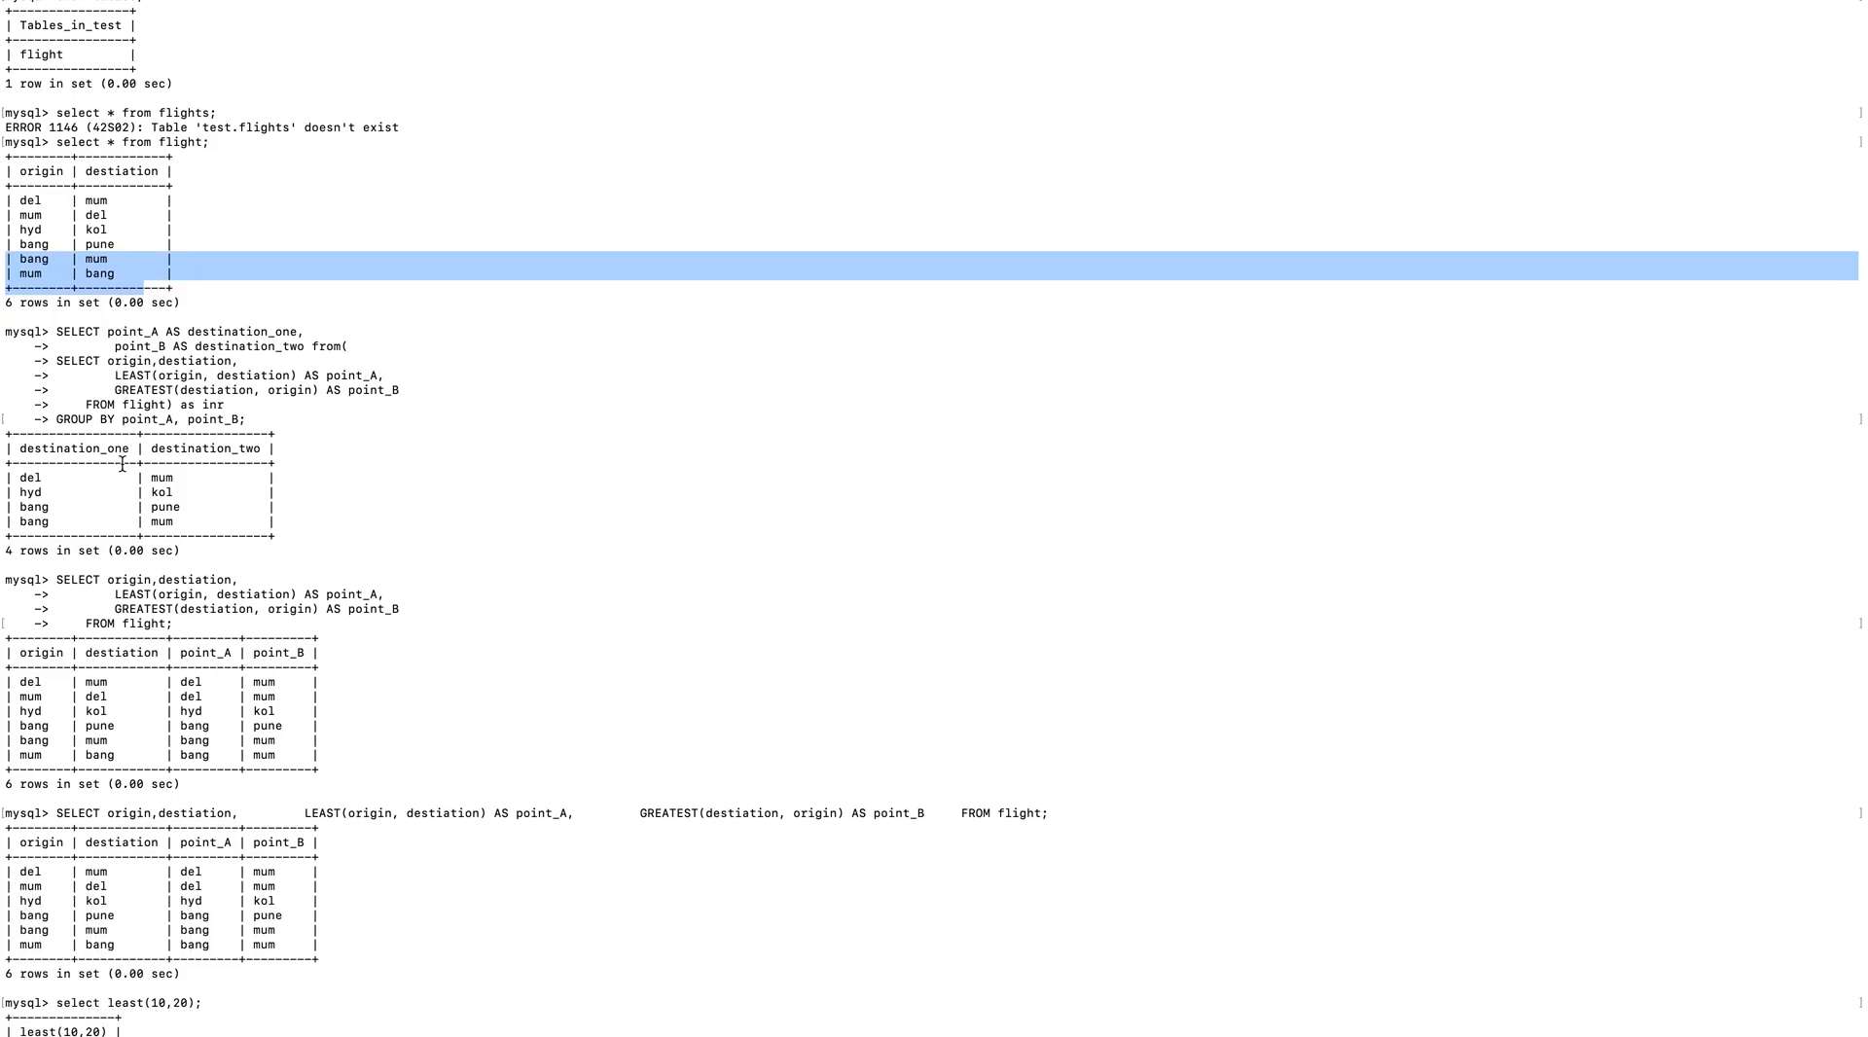
{"action": "scroll", "scroll_direction": "down", "scroll_amount": 3}
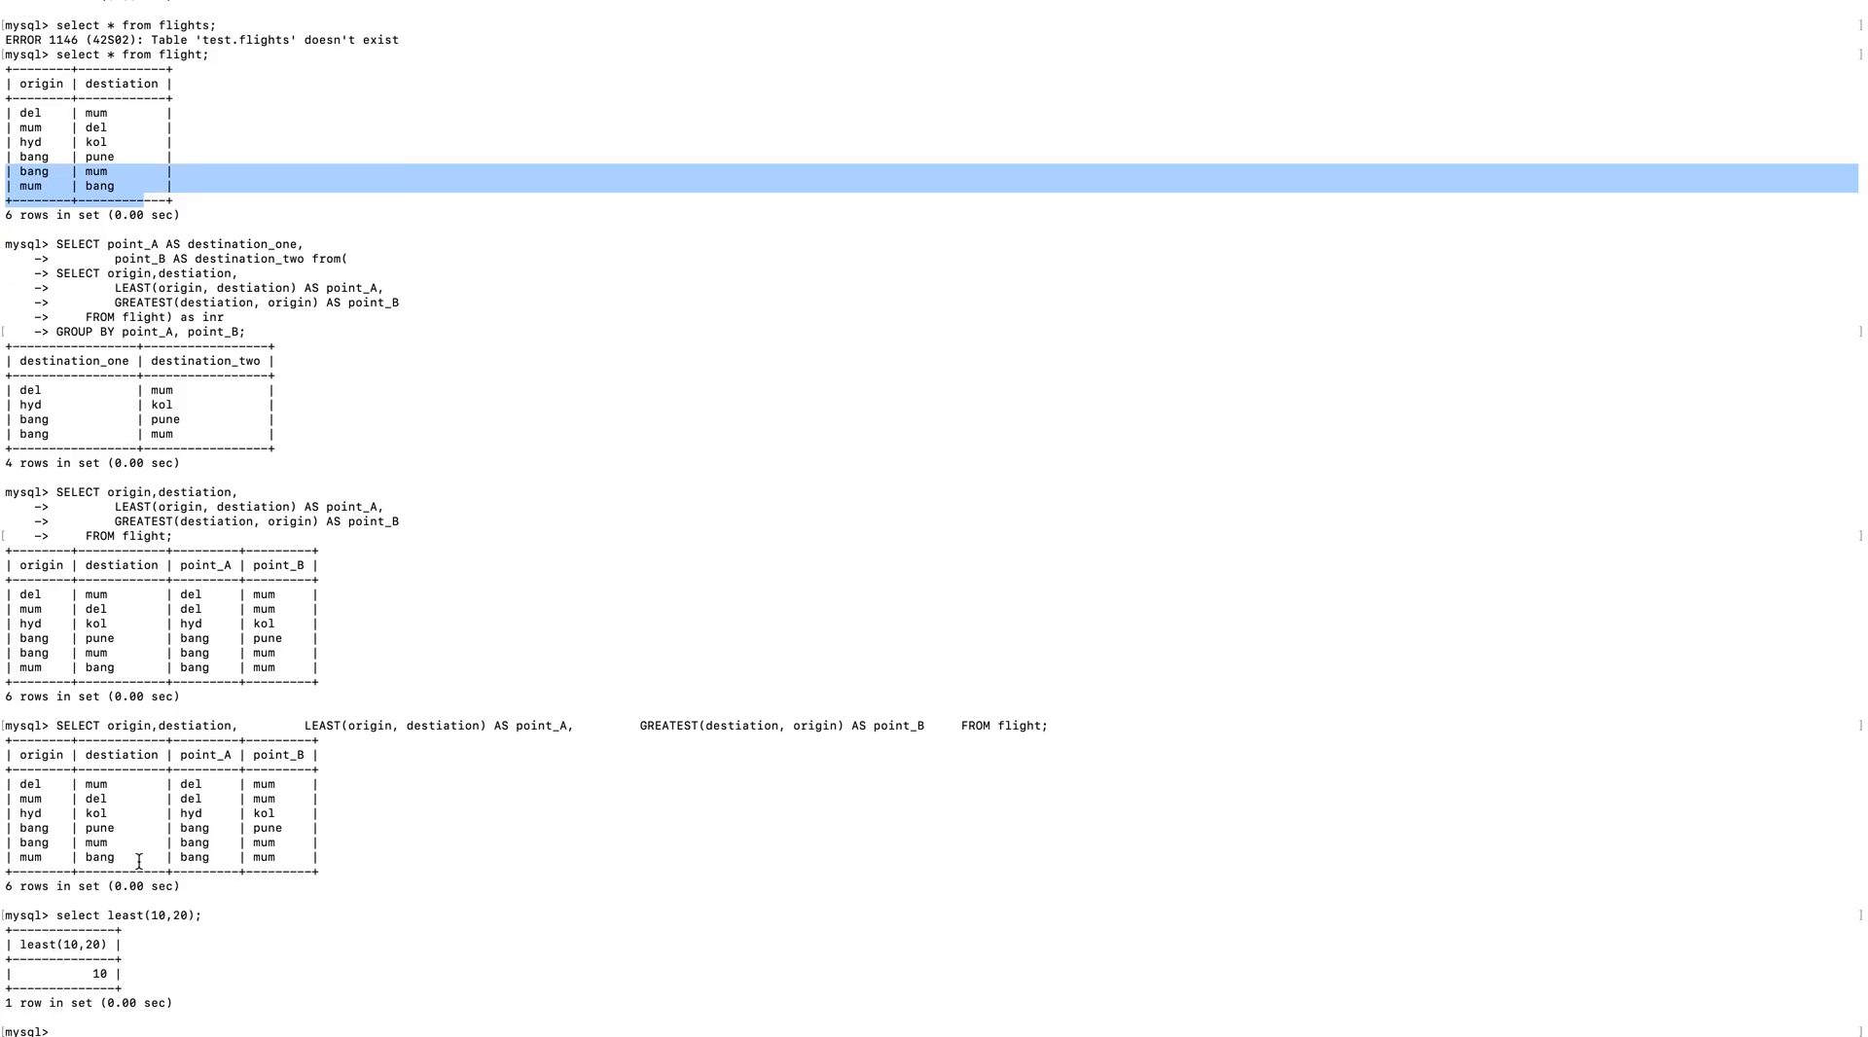
{"action": "mouse_move", "coordinate": [136, 517]}
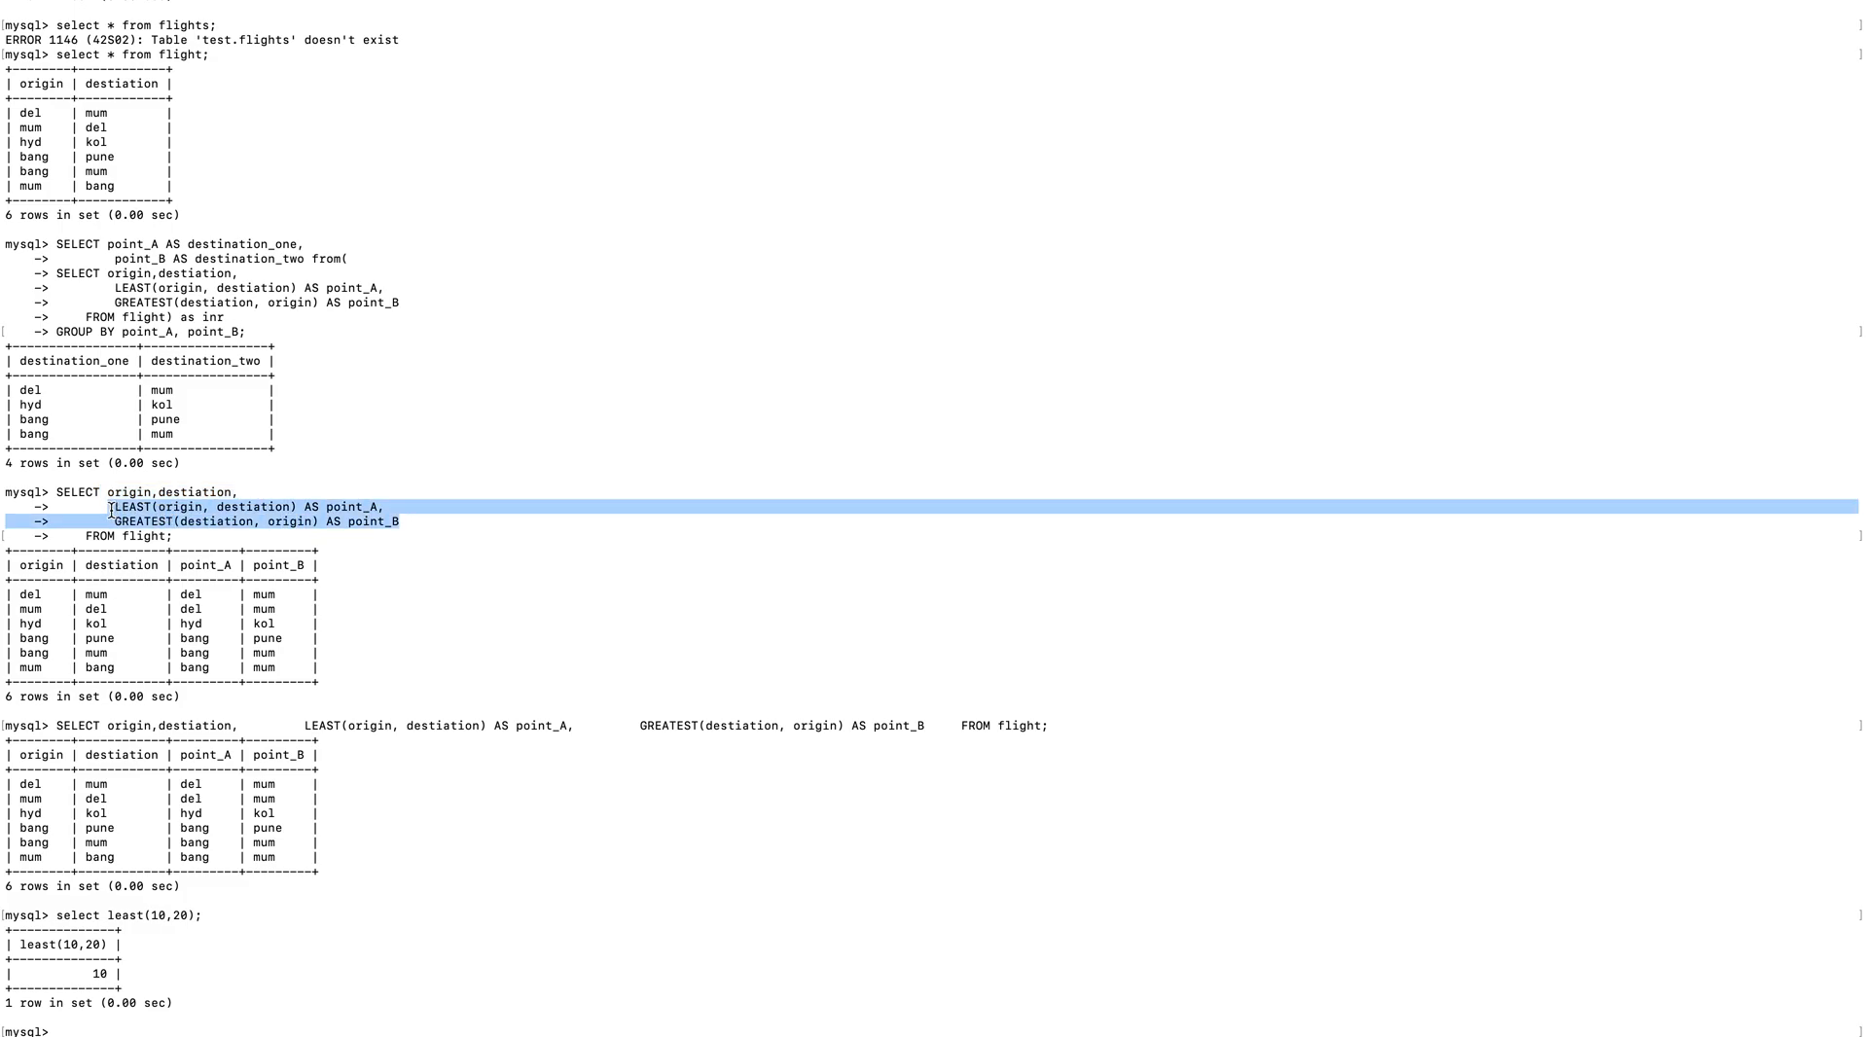
{"action": "left_click", "coordinate": [66, 593]}
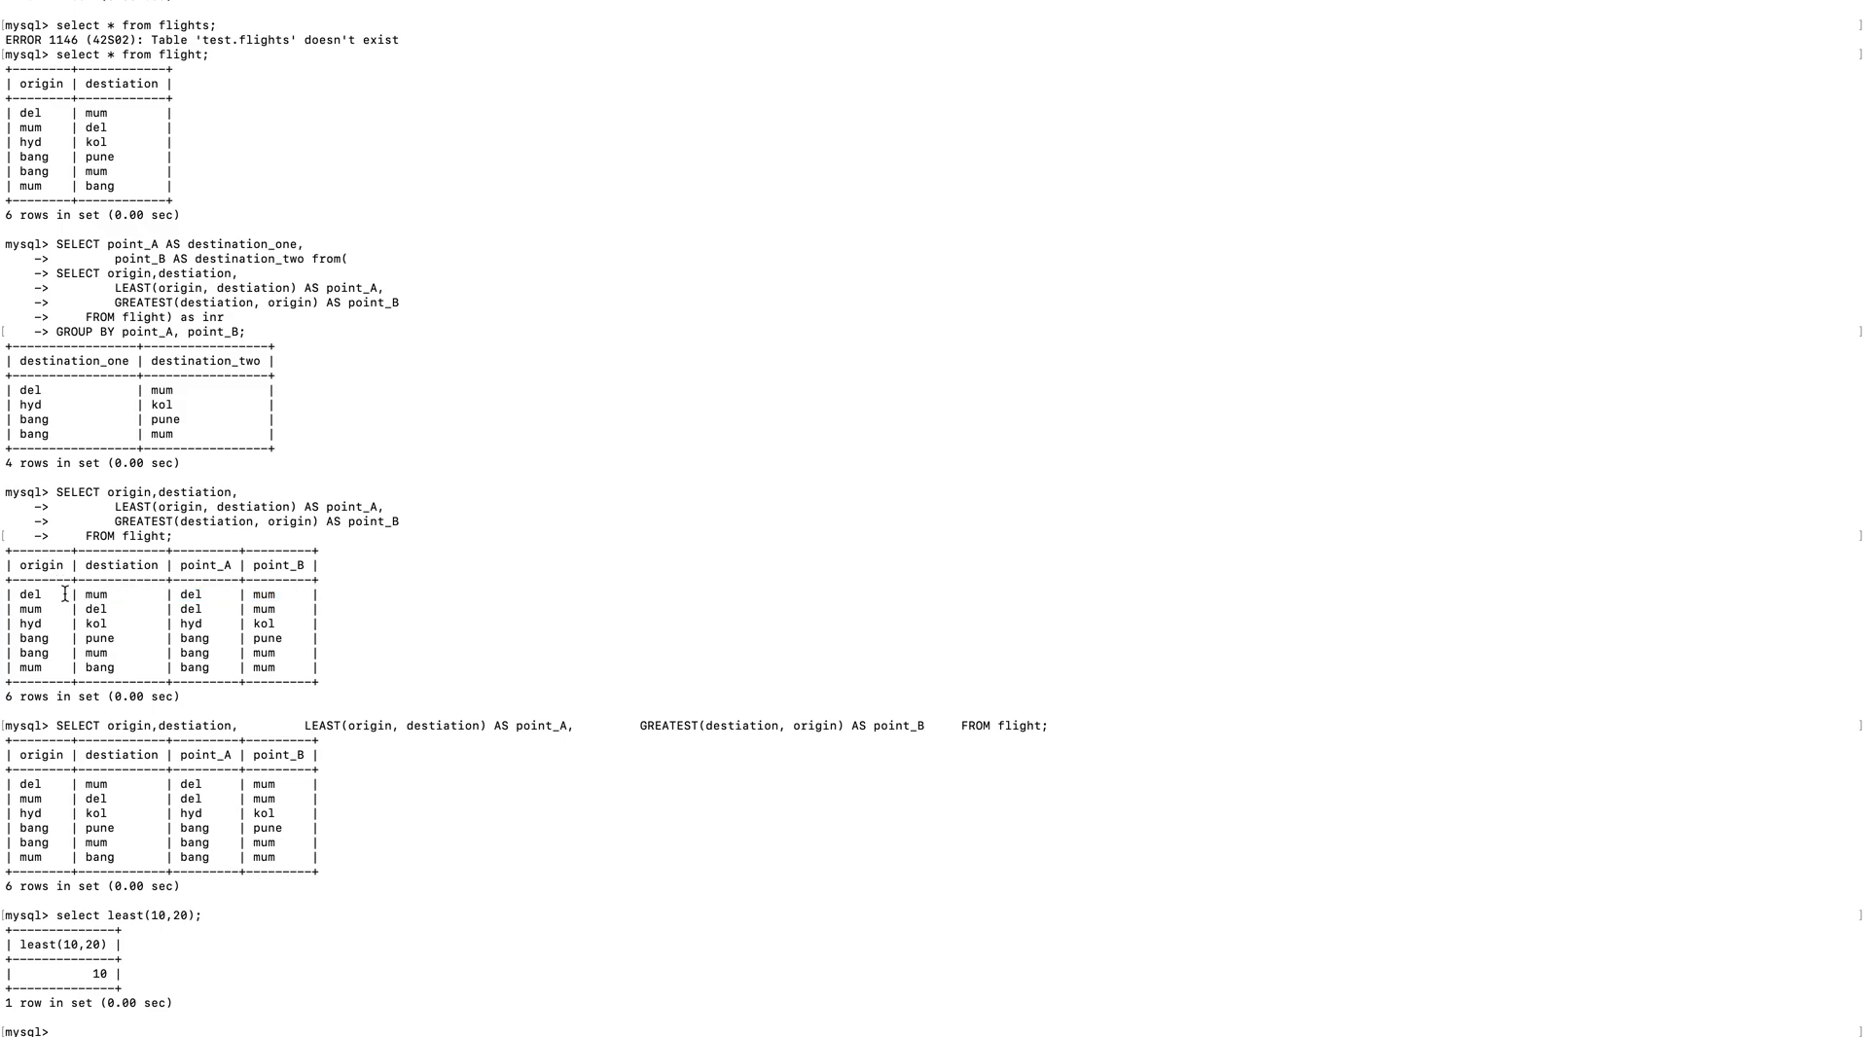
{"action": "left_click_drag", "start_coordinate": [113, 506], "coordinate": [383, 506]}
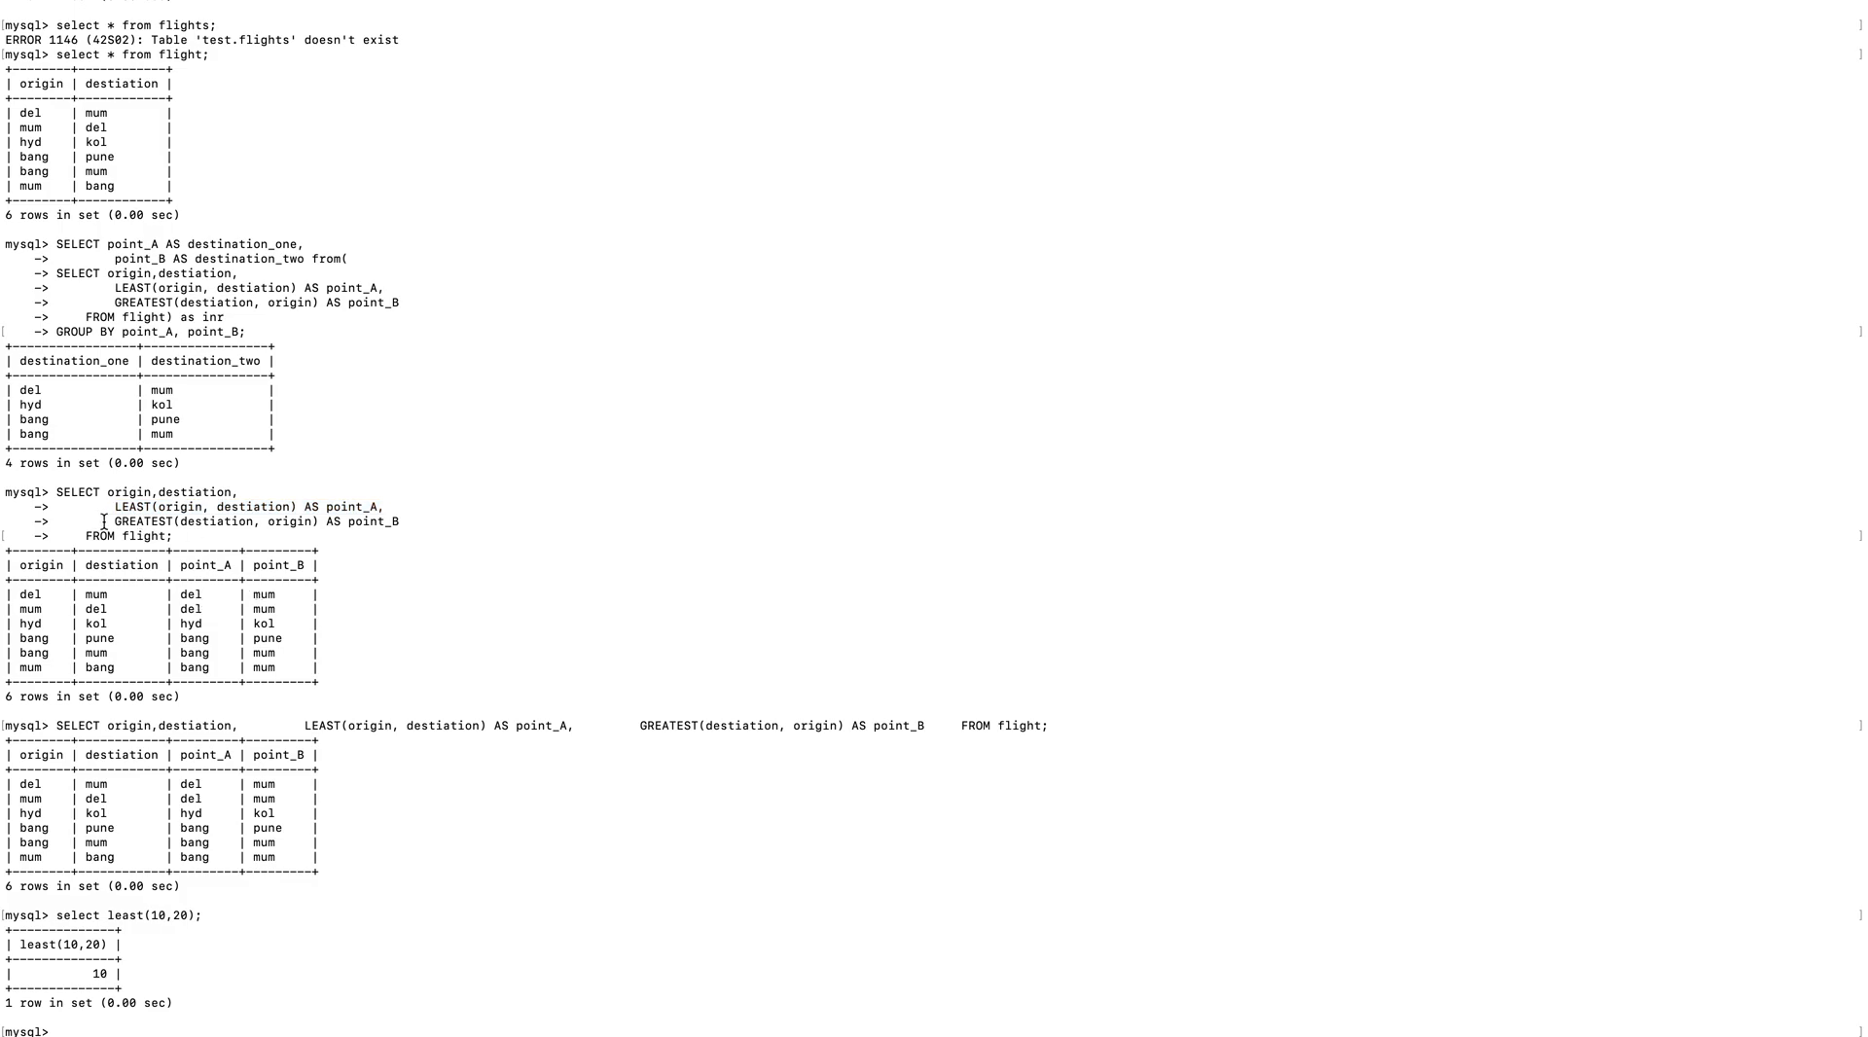
{"action": "left_click_drag", "start_coordinate": [105, 522], "coordinate": [405, 522]}
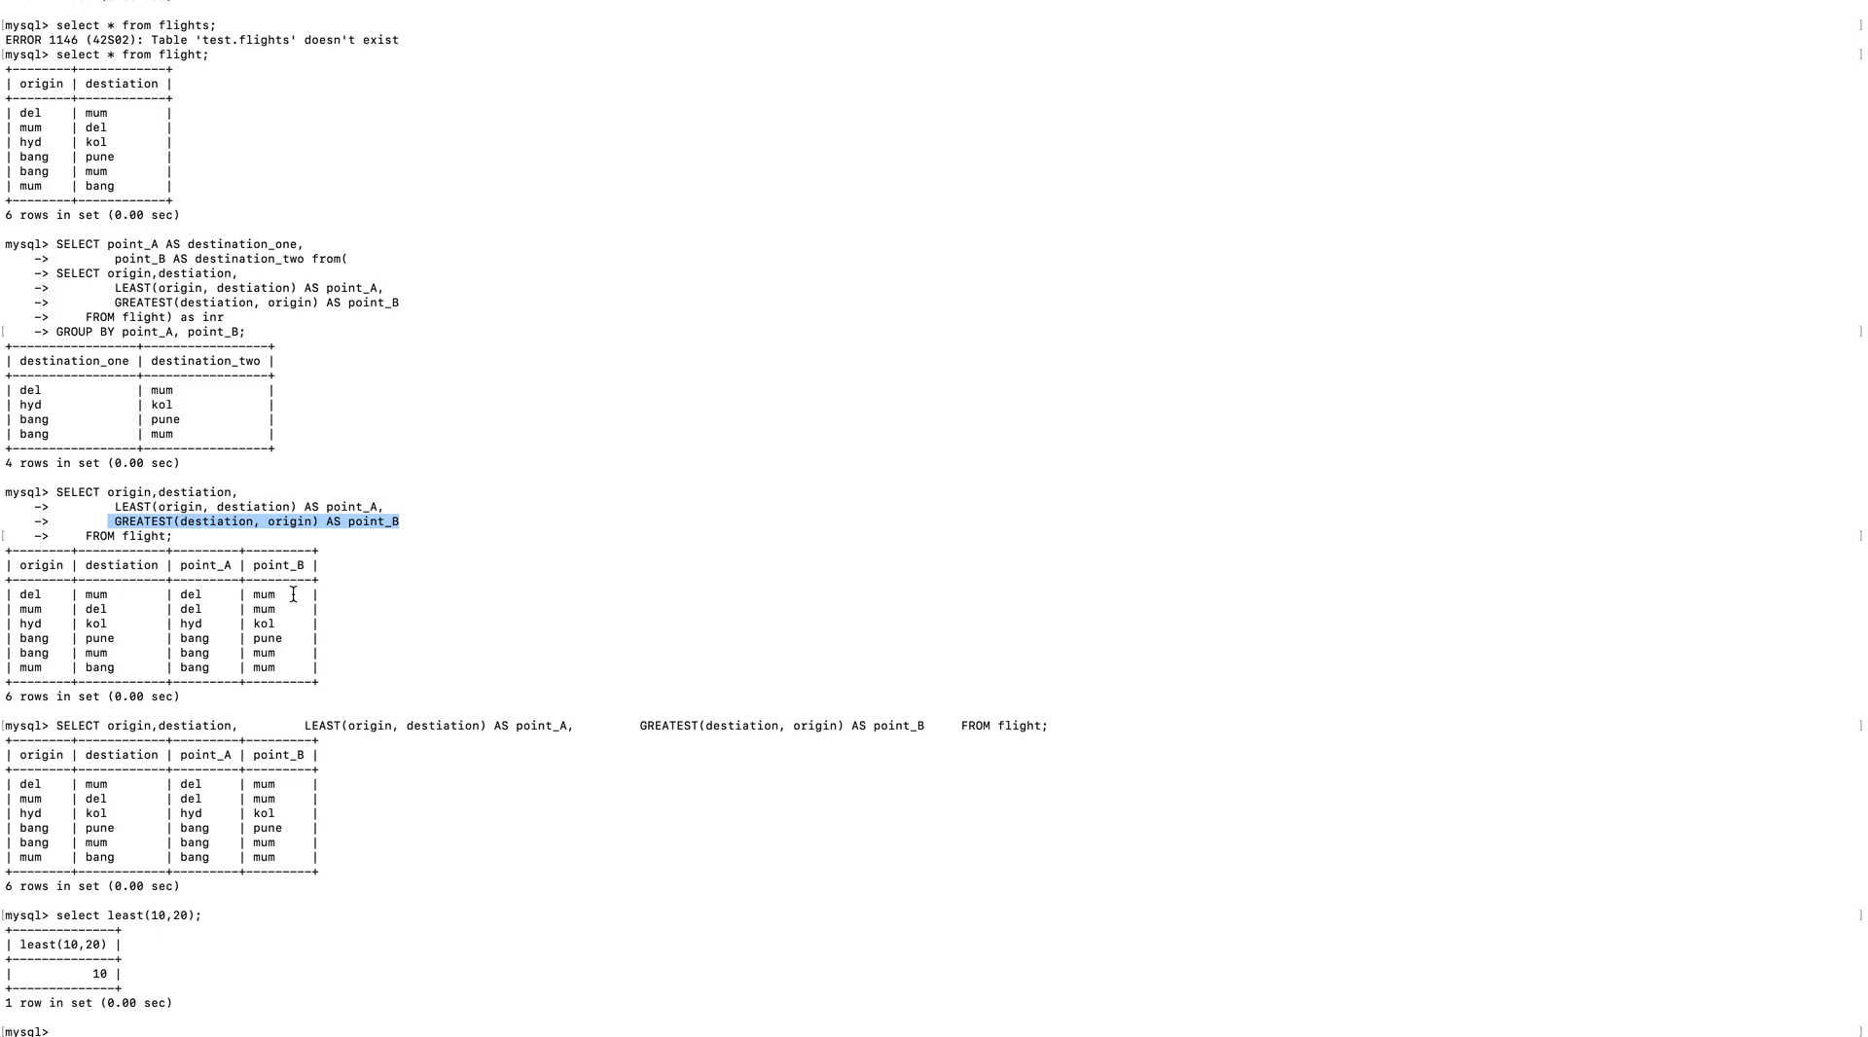
{"action": "left_click_drag", "start_coordinate": [23, 609], "coordinate": [295, 667]}
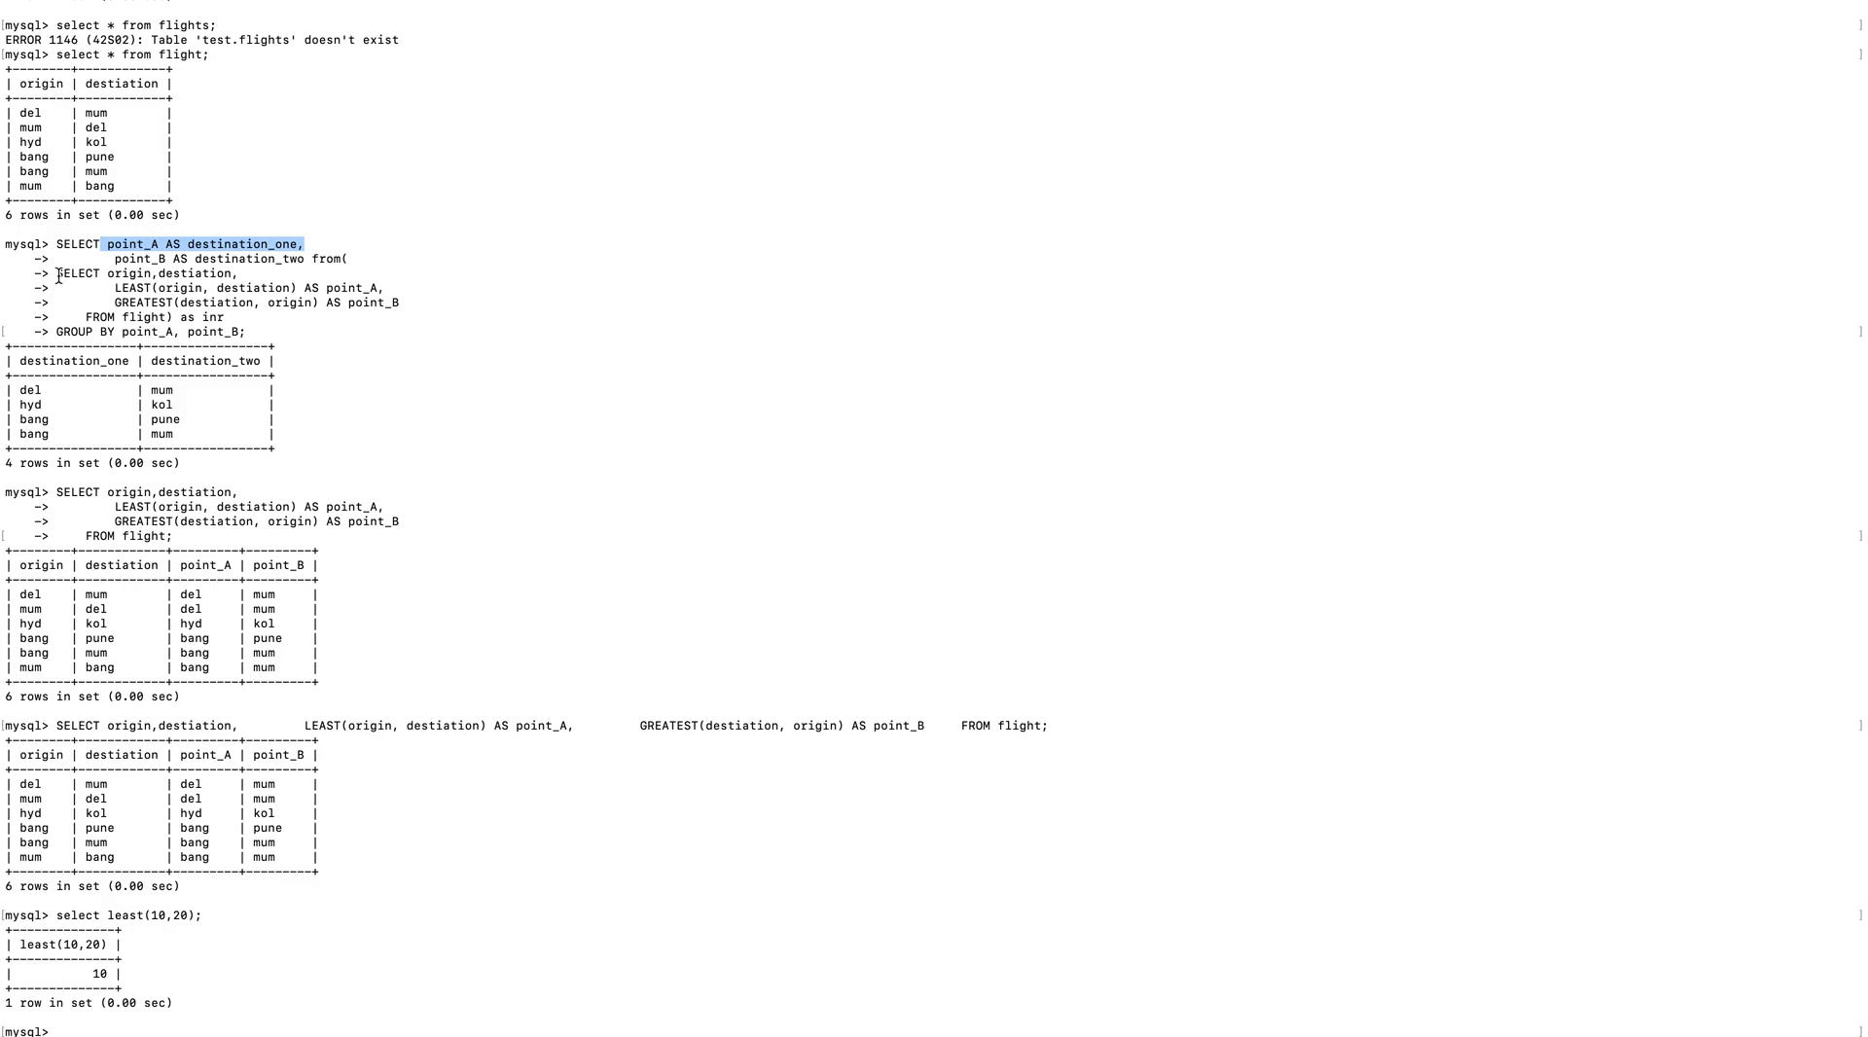
{"action": "left_click_drag", "start_coordinate": [57, 491], "coordinate": [171, 535]}
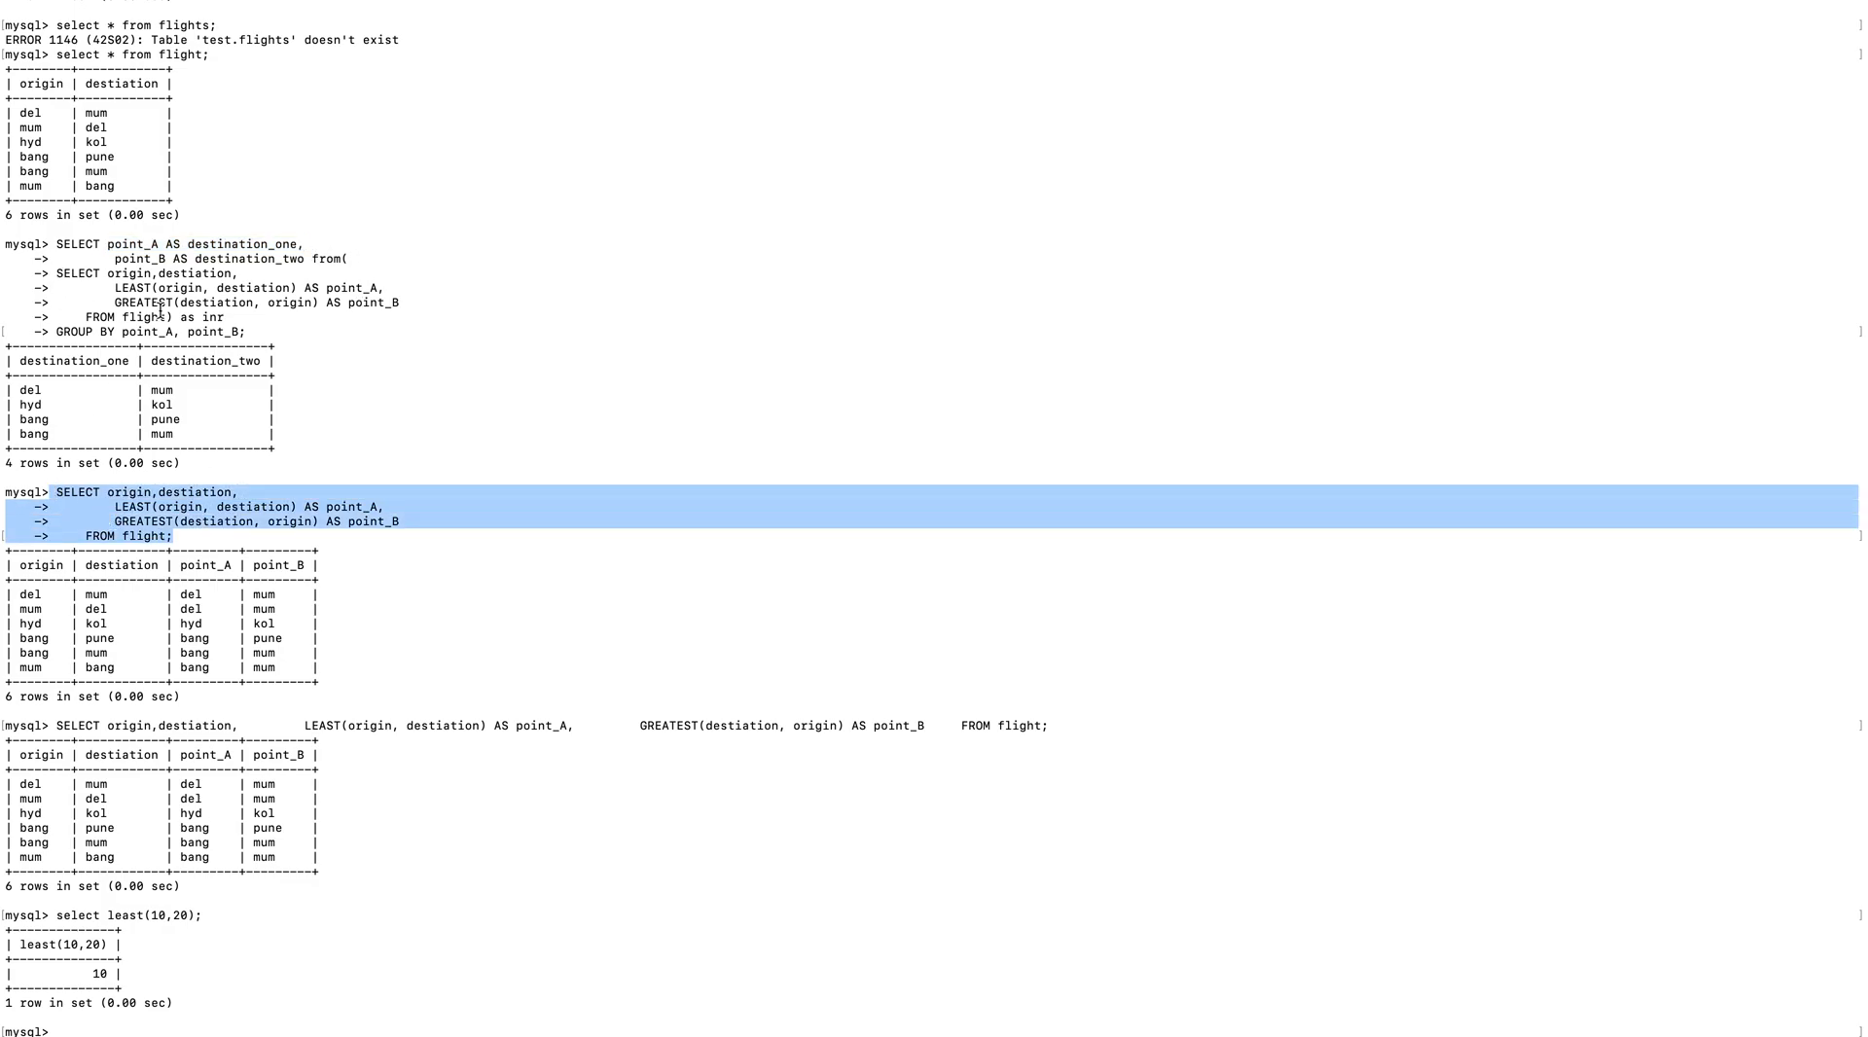